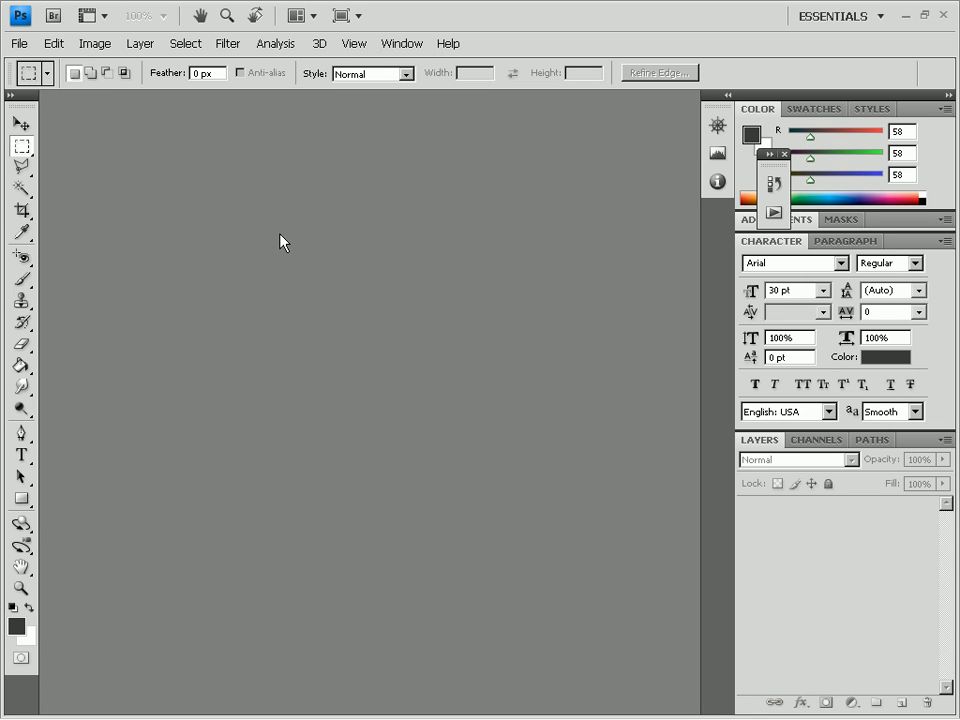
mouse_move(274, 237)
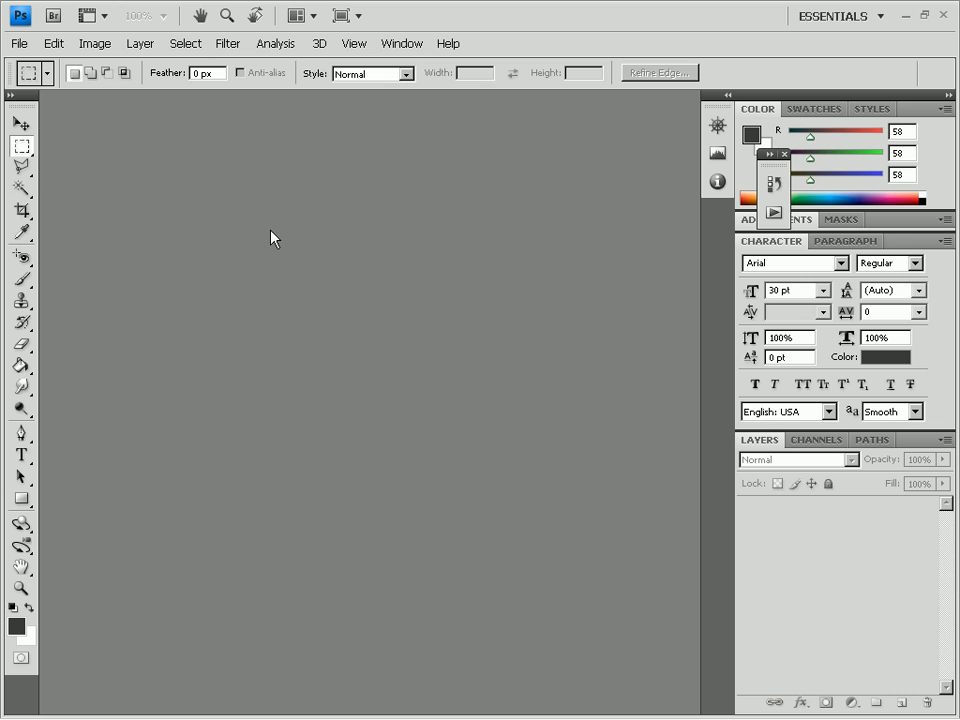
mouse_move(97, 95)
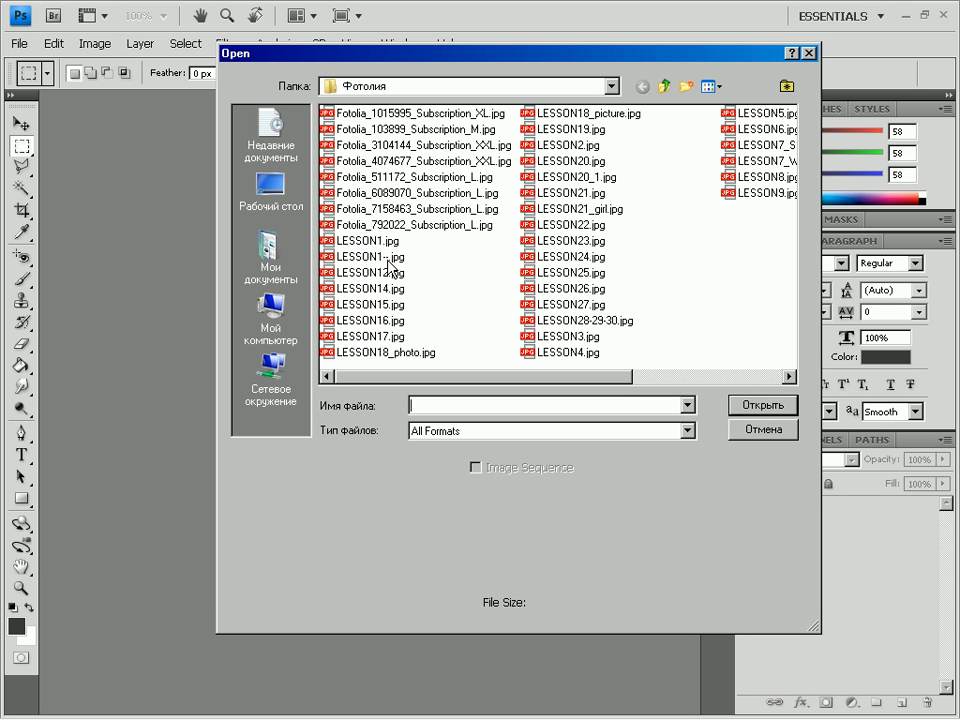
- Open the portrait LESSON28-29-30.jpg from the Fotolia folder
left_click(577, 320)
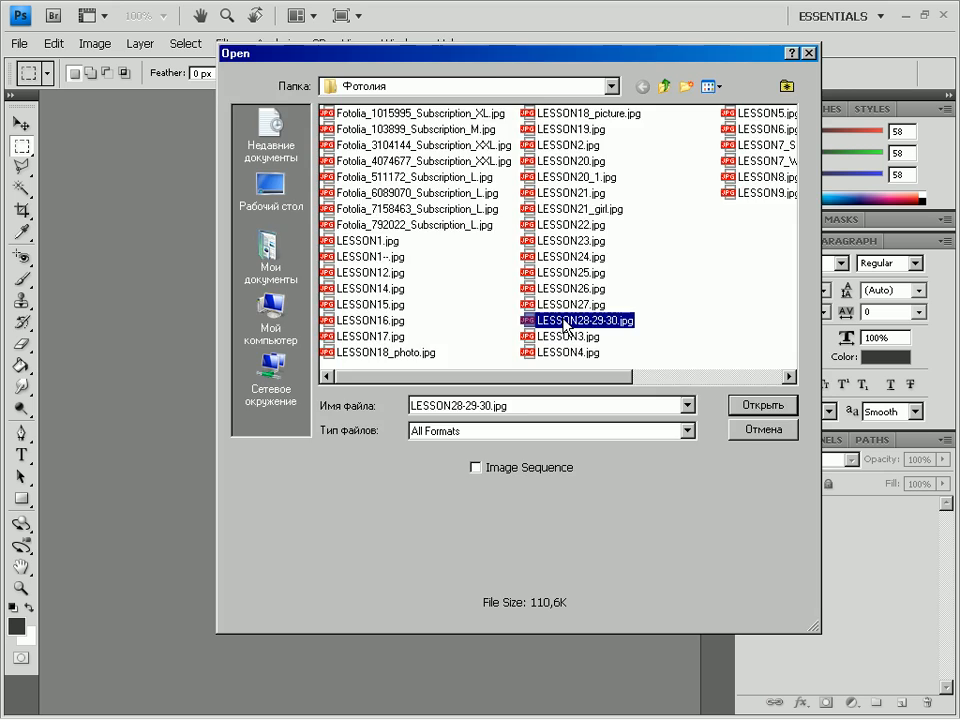
left_click(761, 405)
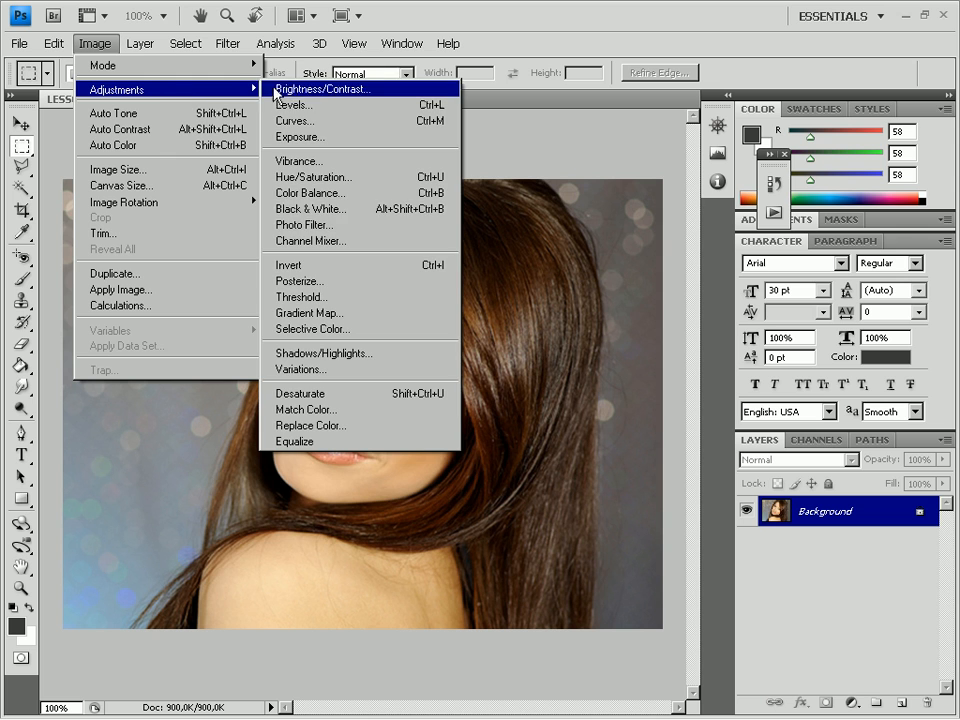
- Raise the portrait's saturation with Hue/Saturation for more vivid hair, skin and background
left_click(311, 176)
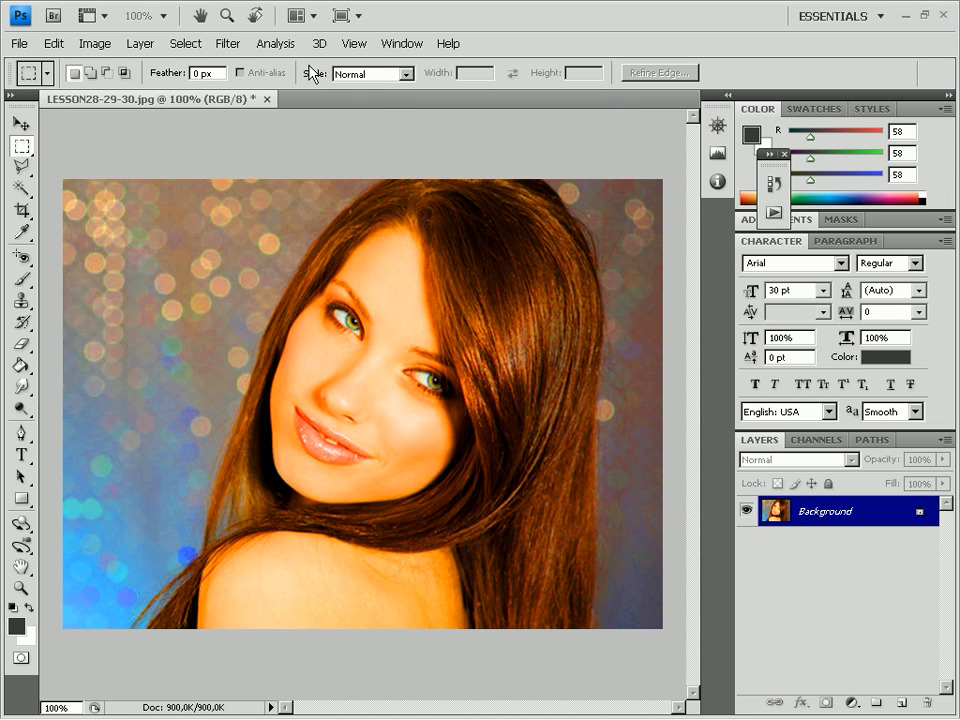
left_click(204, 43)
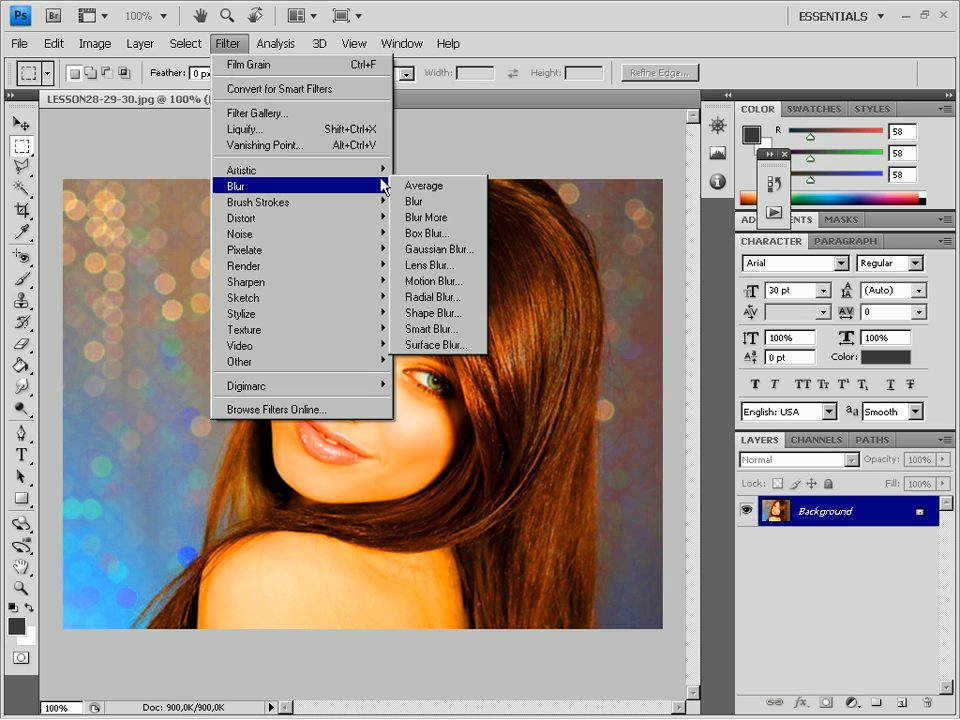
- Apply a large-radius Gaussian Blur to the entire portrait
left_click(439, 249)
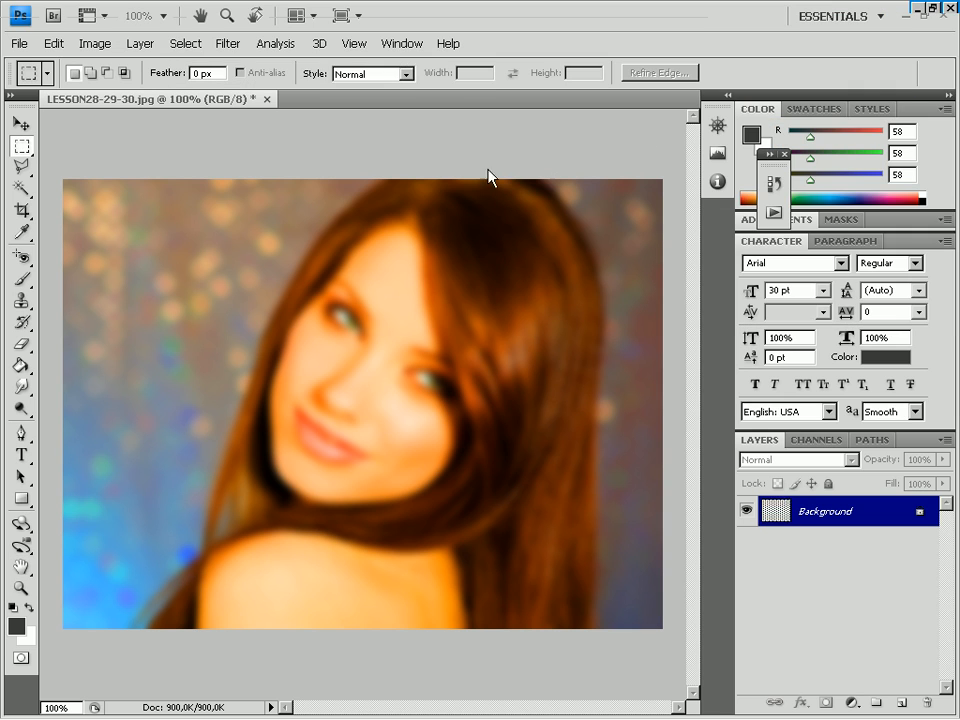
left_click(230, 44)
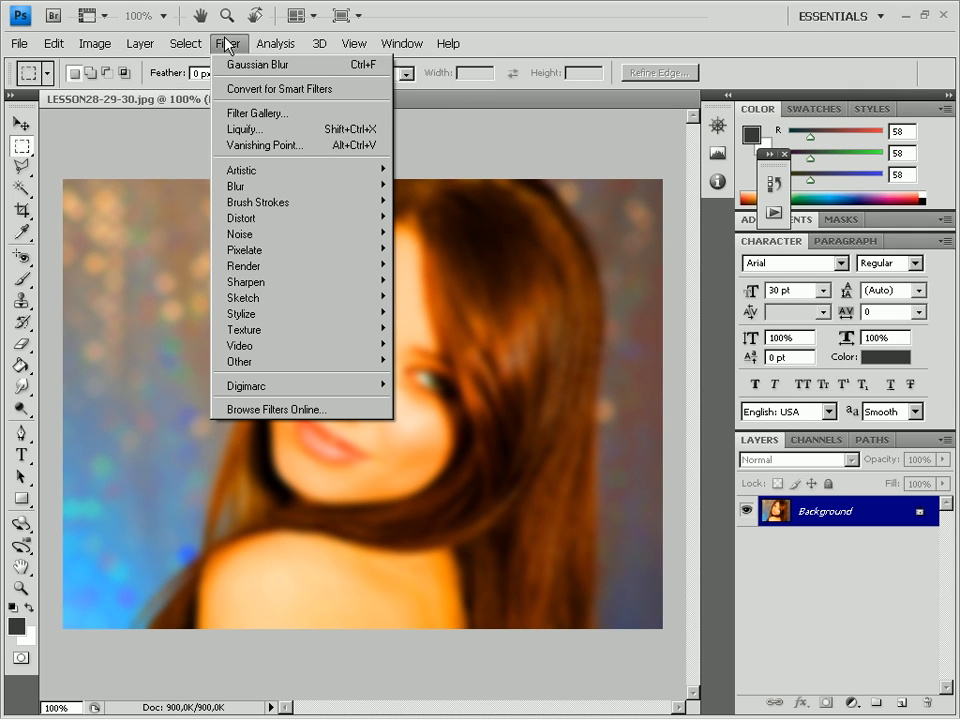
mouse_move(241, 169)
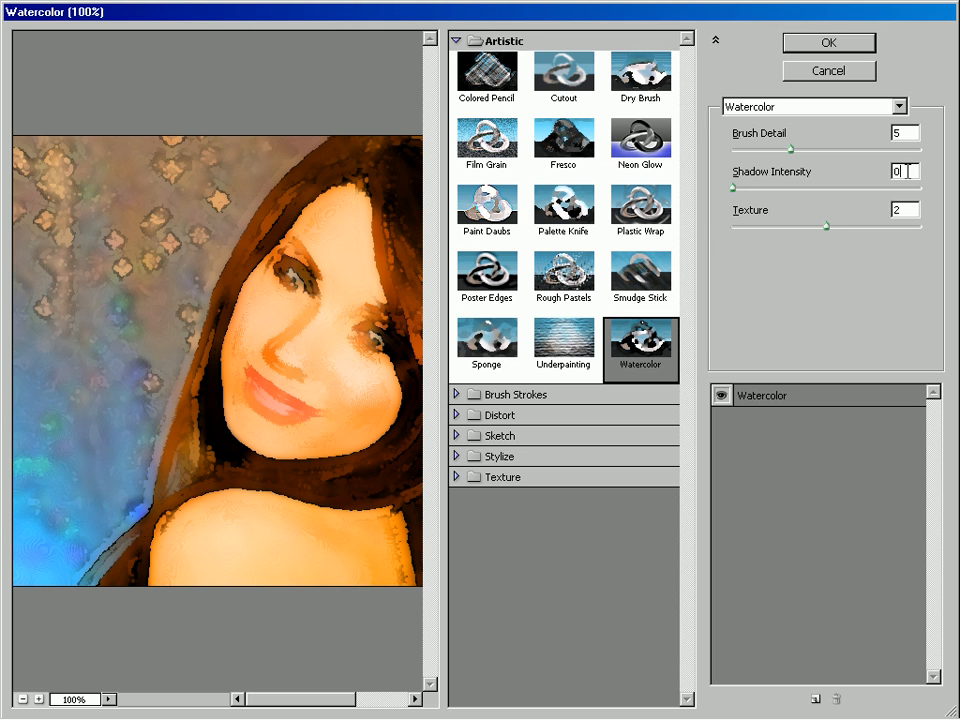
- Set the Watercolor filter's Texture amount for the blurred portrait
left_click(904, 210)
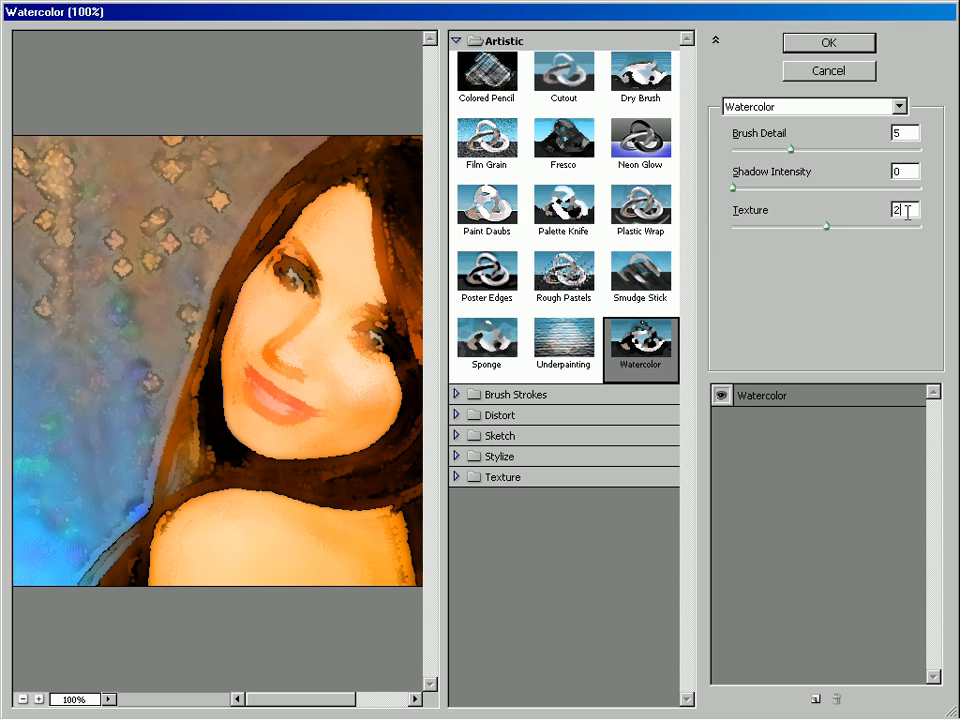